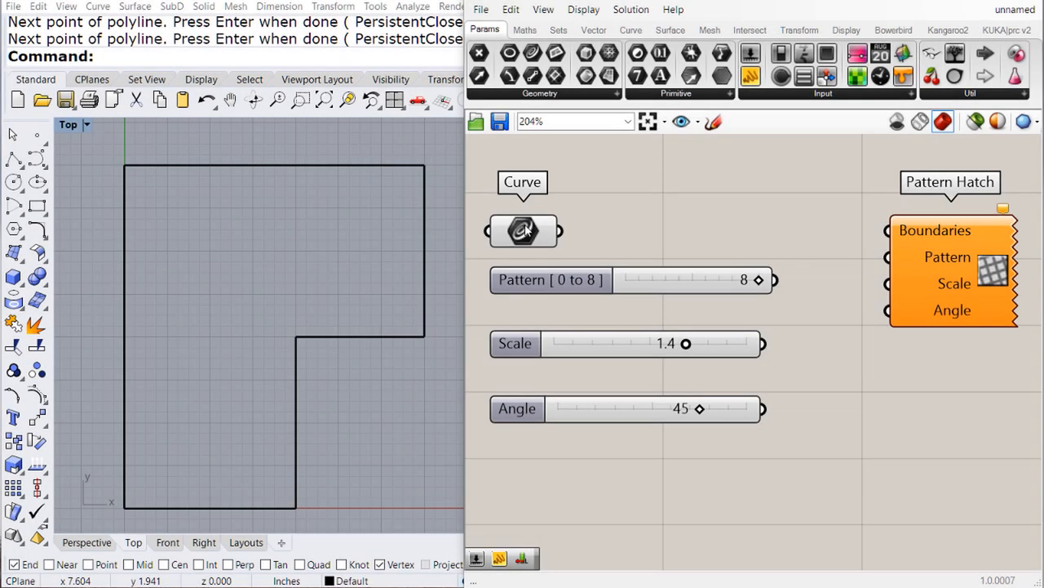
- Inspect the Curve parameter and the Params geometry list where it comes from
{"action": "left_click", "coordinate": [522, 232]}
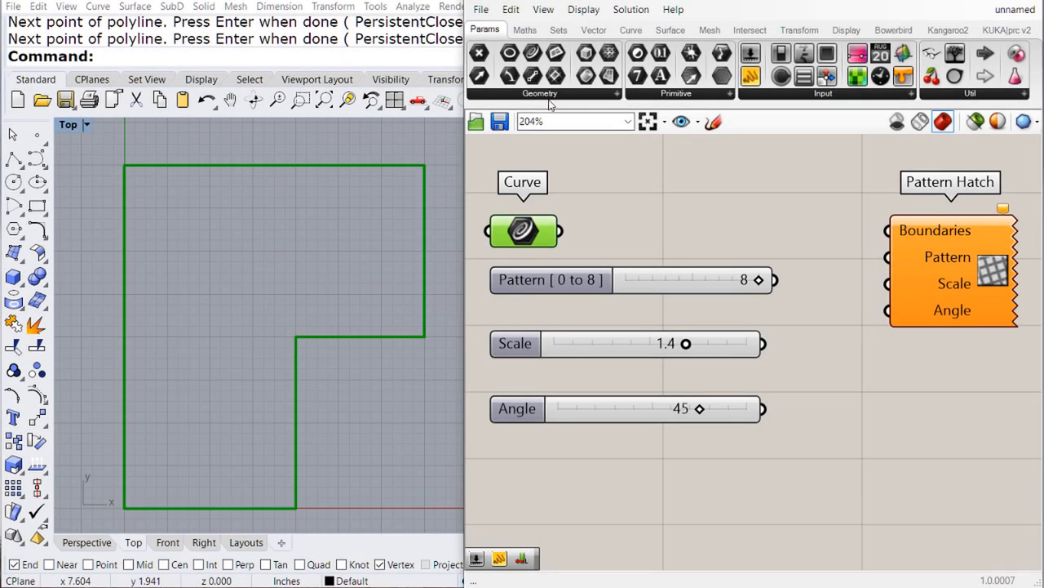
{"action": "left_click", "coordinate": [540, 92]}
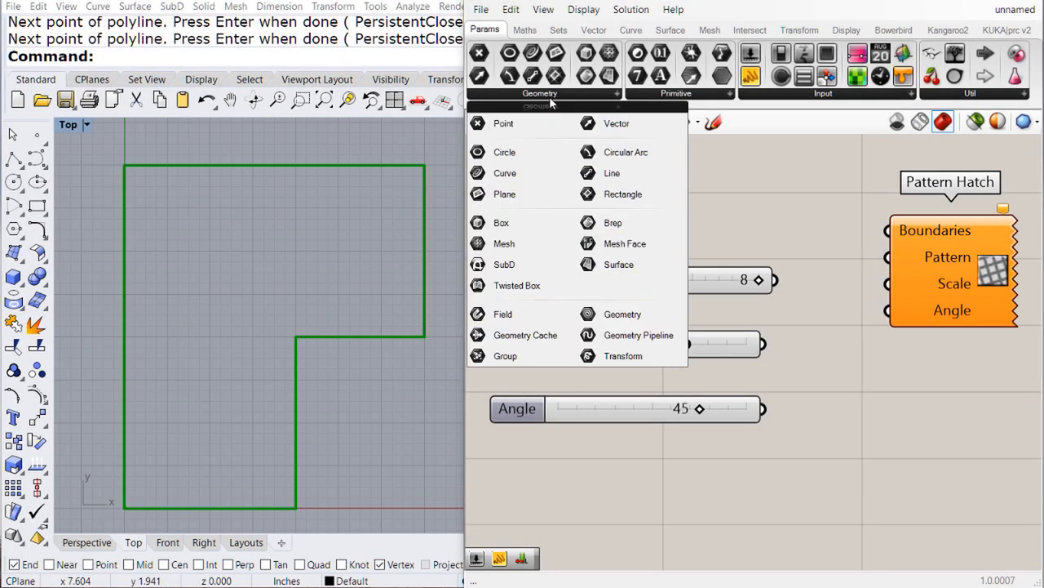
{"action": "mouse_move", "coordinate": [504, 173]}
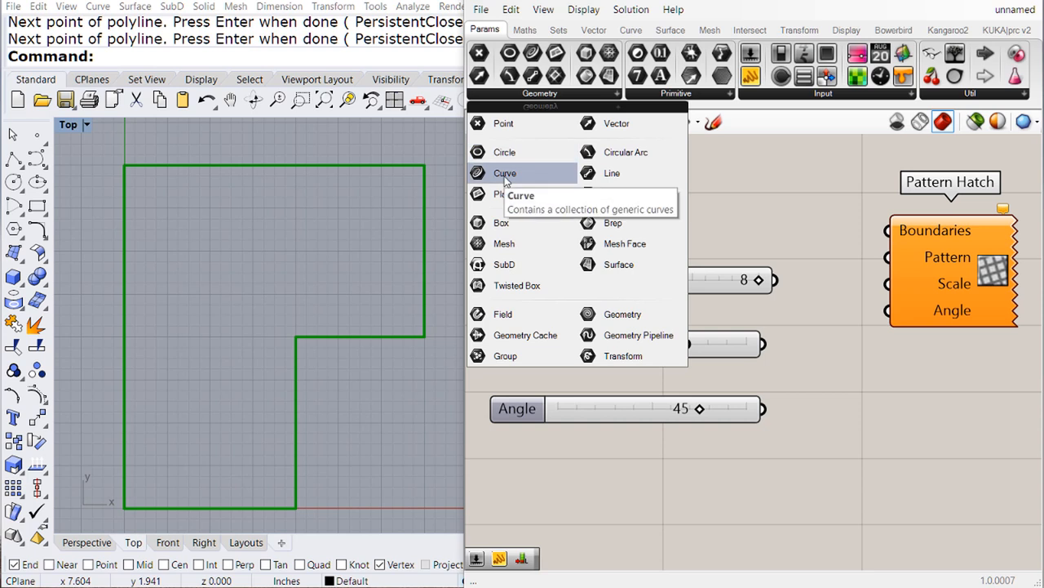
{"action": "left_click", "coordinate": [506, 173]}
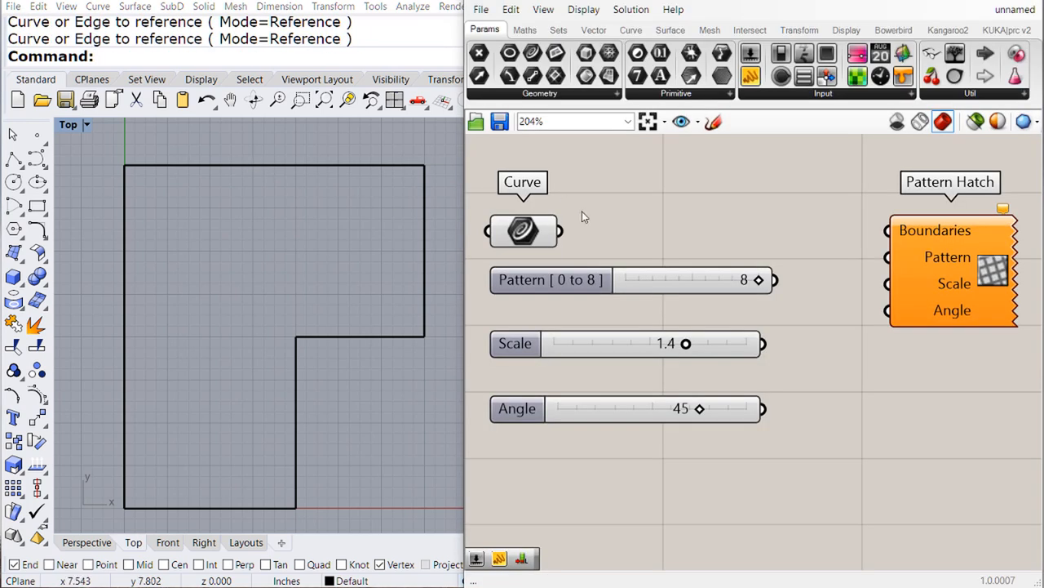
- Wire the Curve output into the Pattern Hatch Boundaries, nudging Pattern to 1 and back to 8
{"action": "left_click_drag", "start_coordinate": [542, 231], "coordinate": [888, 230]}
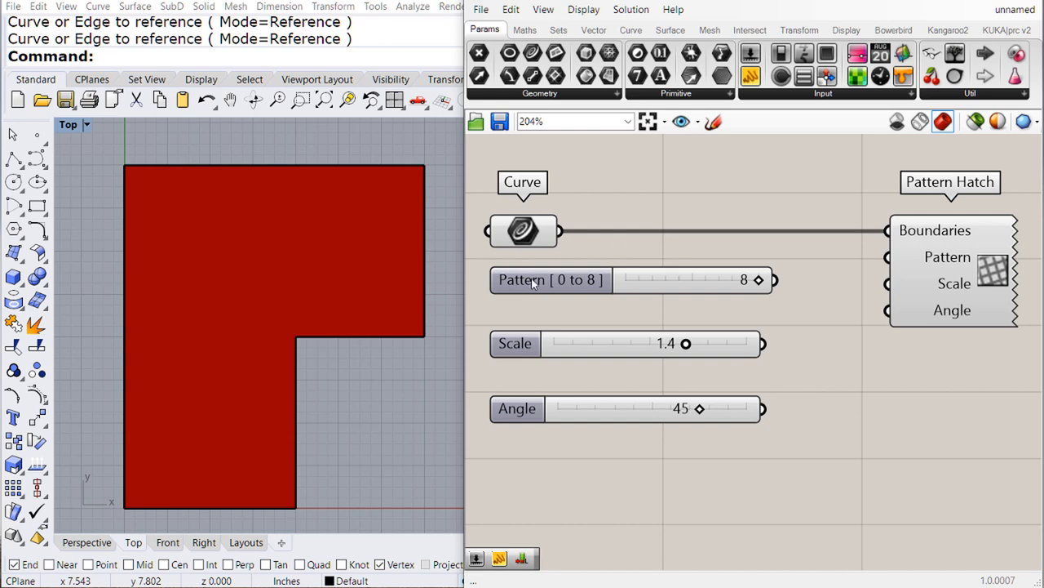
{"action": "left_click_drag", "start_coordinate": [757, 279], "coordinate": [640, 279]}
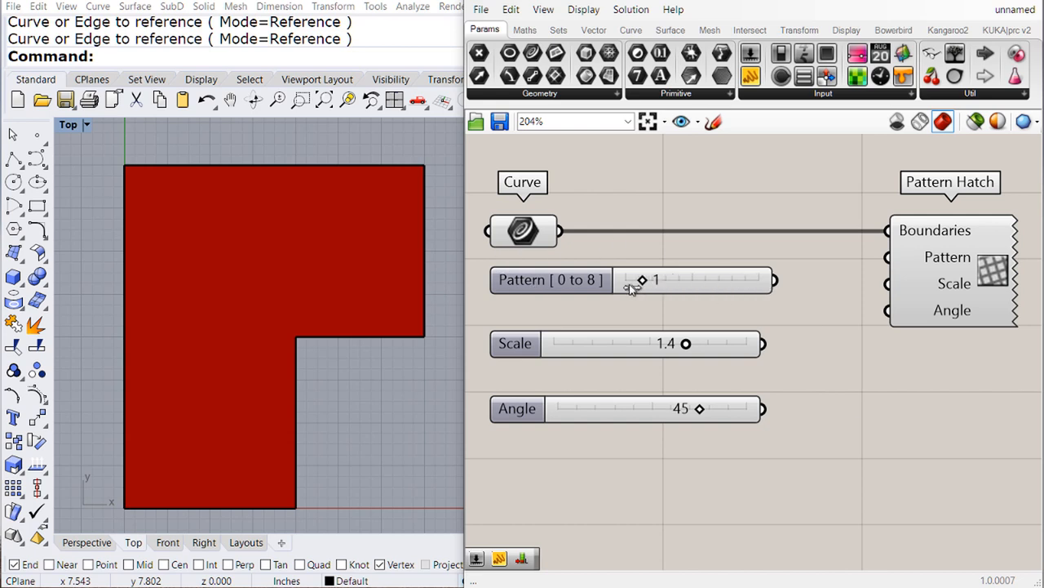
{"action": "left_click_drag", "start_coordinate": [639, 281], "coordinate": [754, 281]}
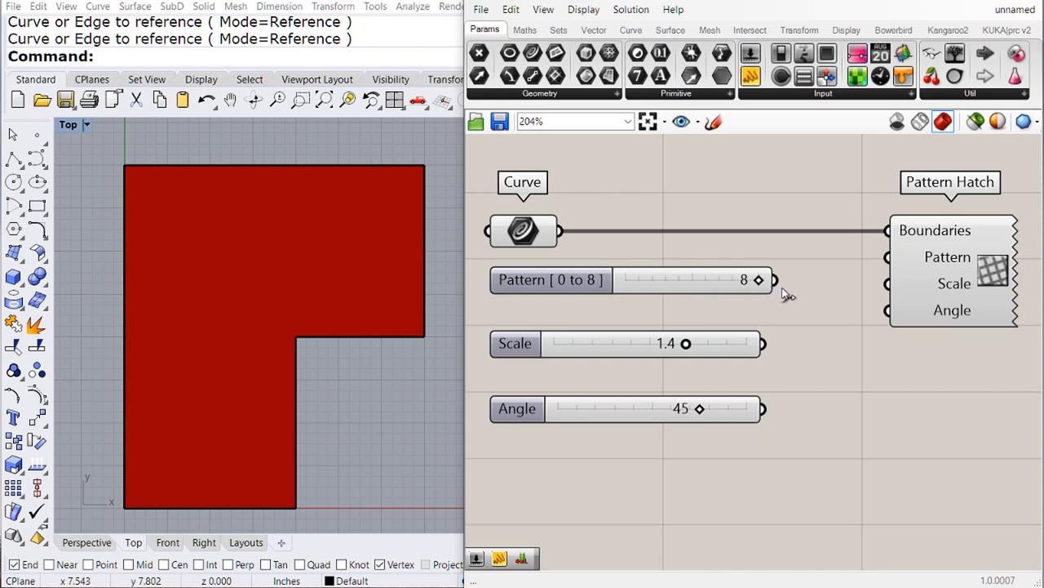
- Review the built-in hatch pattern choices on the Pattern input
{"action": "right_click", "coordinate": [947, 256]}
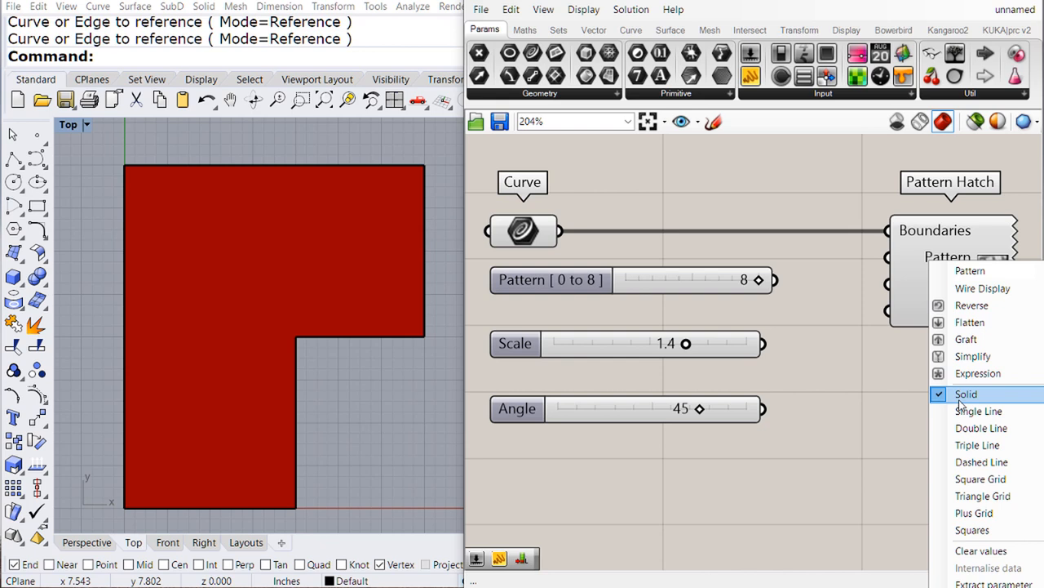
{"action": "mouse_move", "coordinate": [977, 443]}
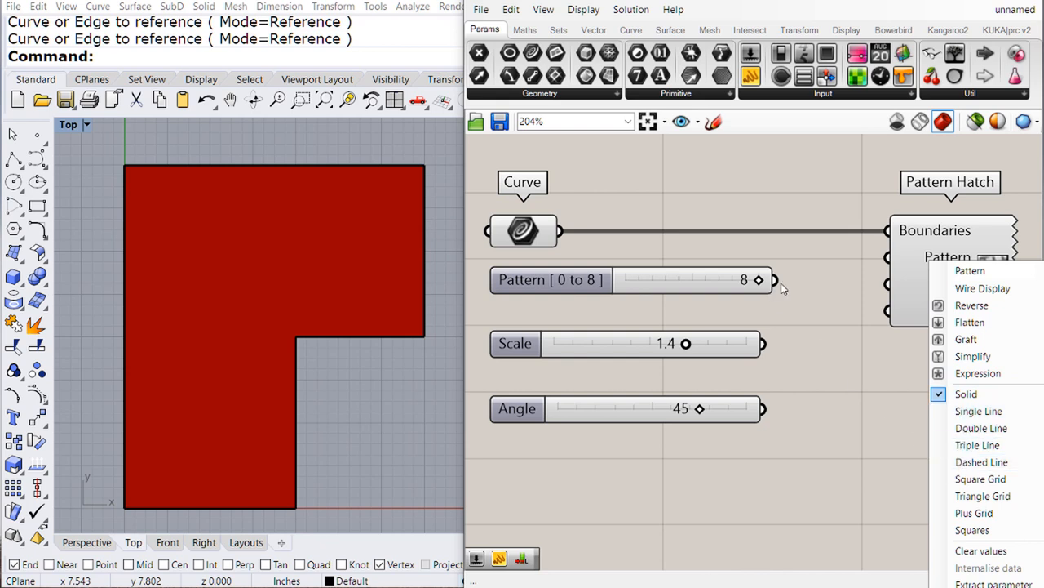
{"action": "left_click", "coordinate": [973, 529]}
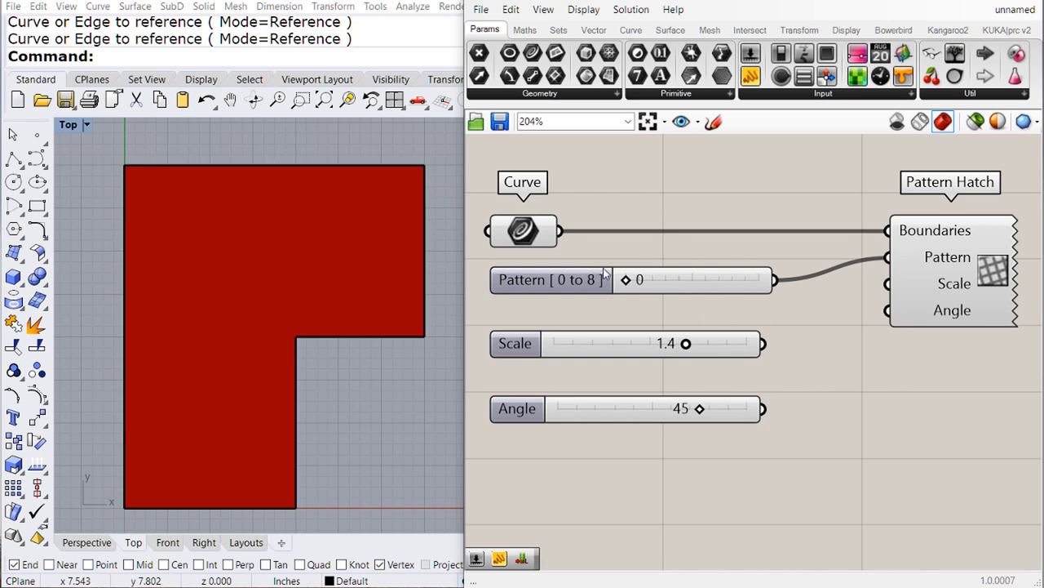
- Slide Pattern through single lines and square grid to small squares at 8
{"action": "left_click_drag", "start_coordinate": [633, 279], "coordinate": [661, 280]}
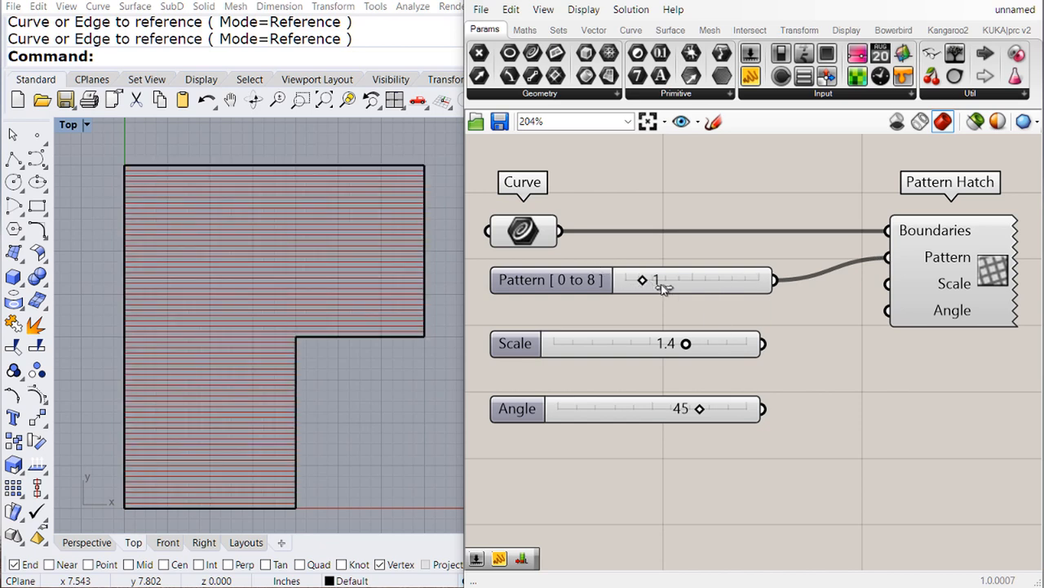
{"action": "left_click_drag", "start_coordinate": [643, 279], "coordinate": [708, 279]}
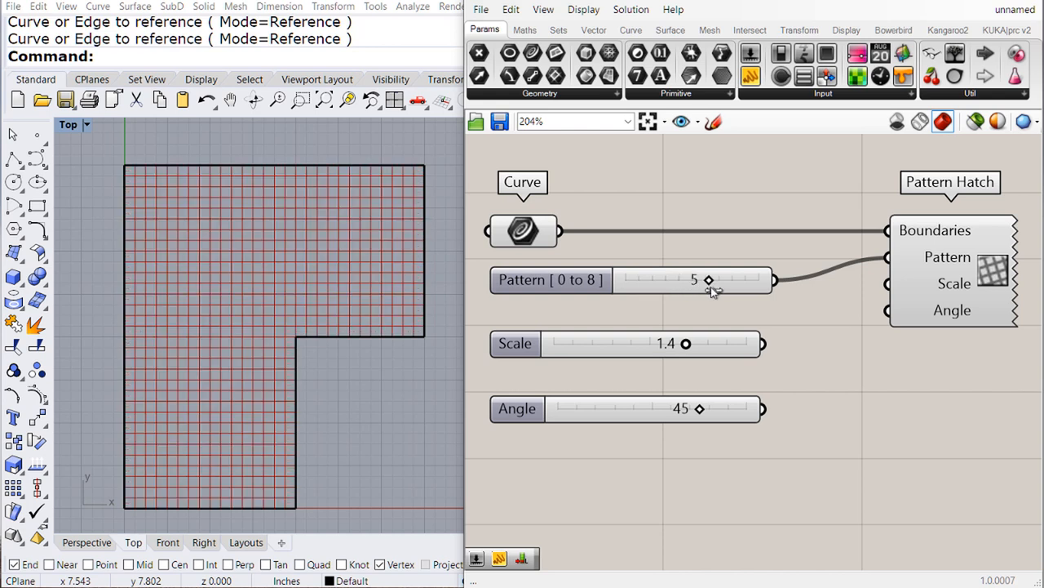
{"action": "left_click_drag", "start_coordinate": [708, 279], "coordinate": [759, 279]}
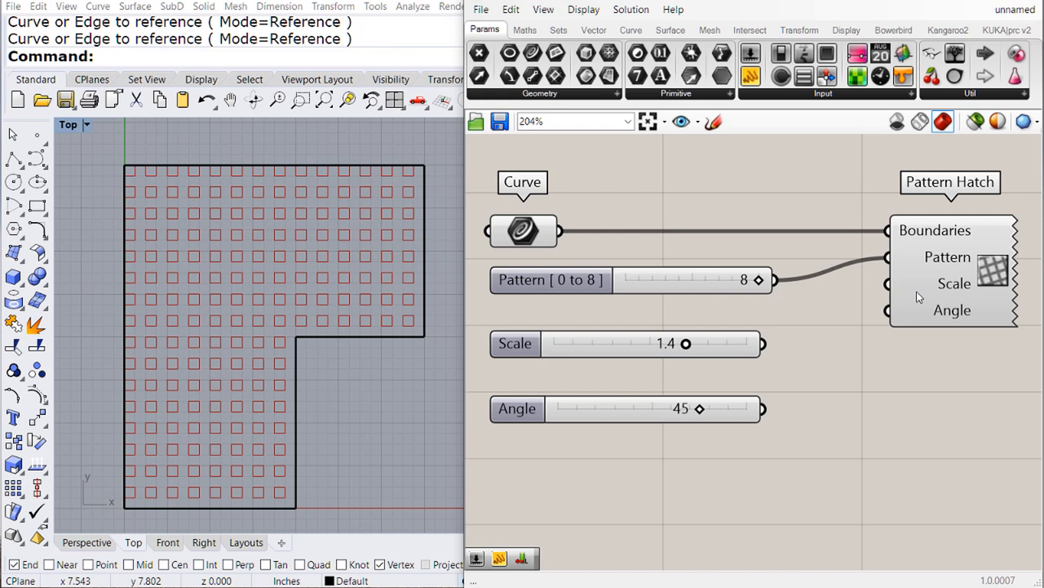
- Wire the Scale slider to the hatch and settle it at 1.0 after trying 0.1 and 0.8
{"action": "left_click_drag", "start_coordinate": [686, 343], "coordinate": [584, 343]}
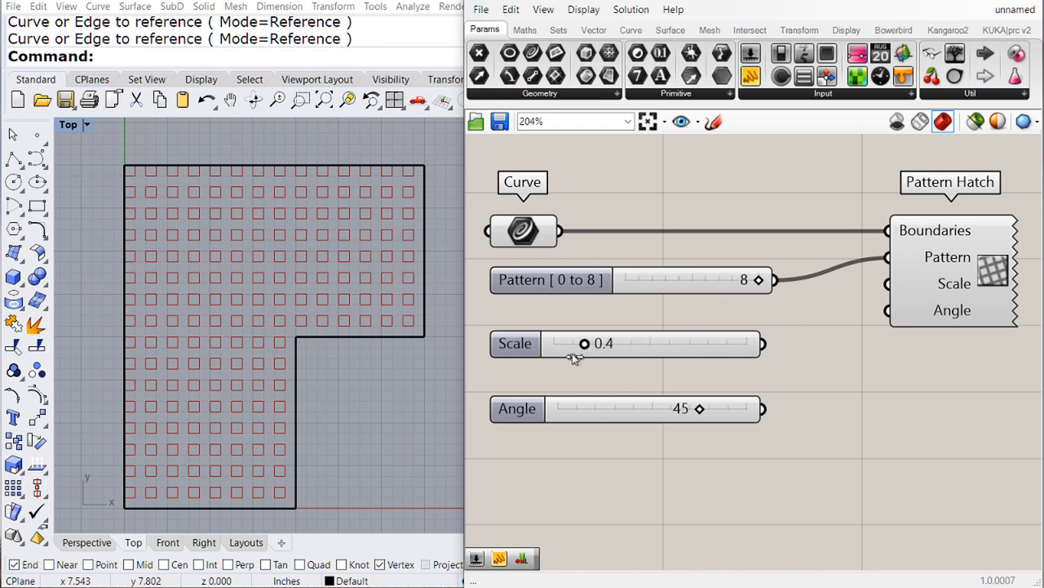
{"action": "left_click_drag", "start_coordinate": [584, 343], "coordinate": [738, 342]}
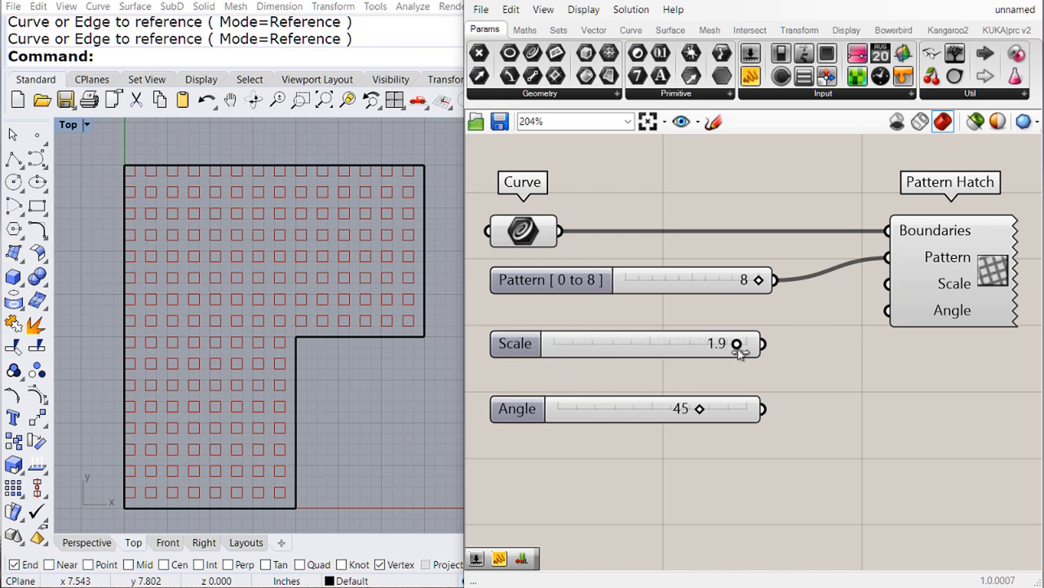
{"action": "left_click_drag", "start_coordinate": [738, 343], "coordinate": [553, 343]}
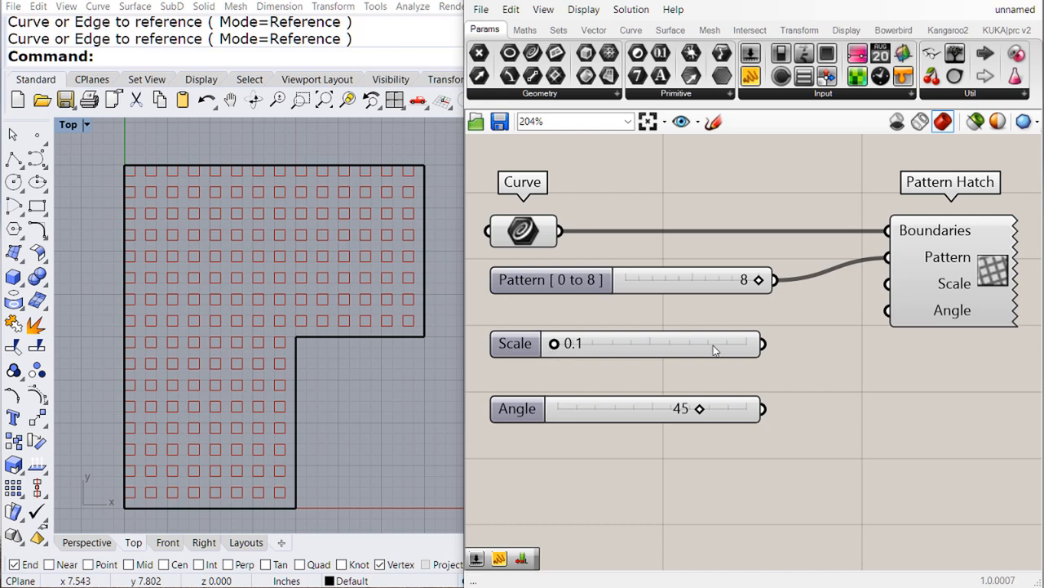
{"action": "left_click_drag", "start_coordinate": [764, 343], "coordinate": [888, 284]}
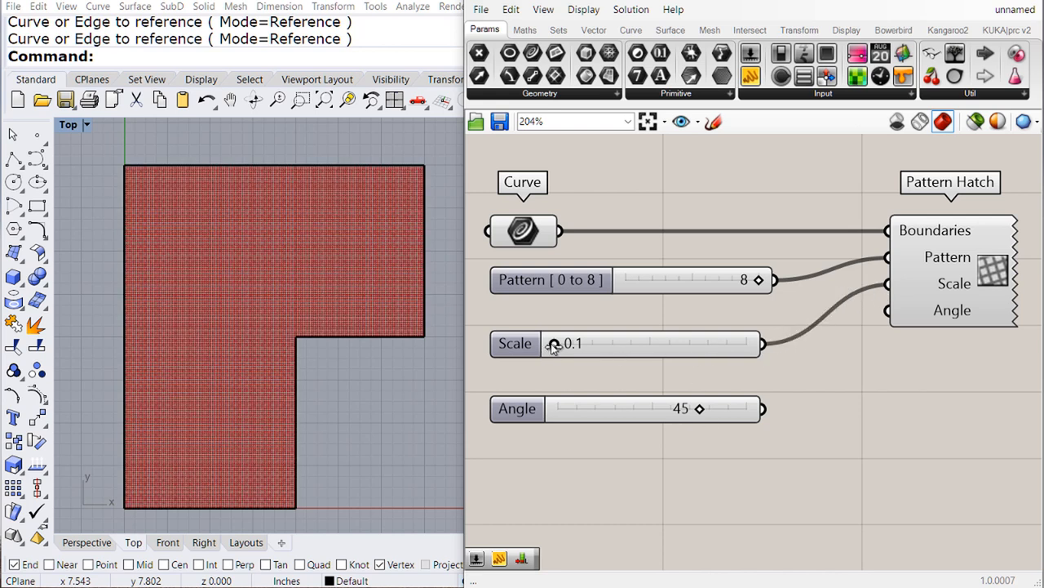
{"action": "left_click_drag", "start_coordinate": [555, 343], "coordinate": [627, 343]}
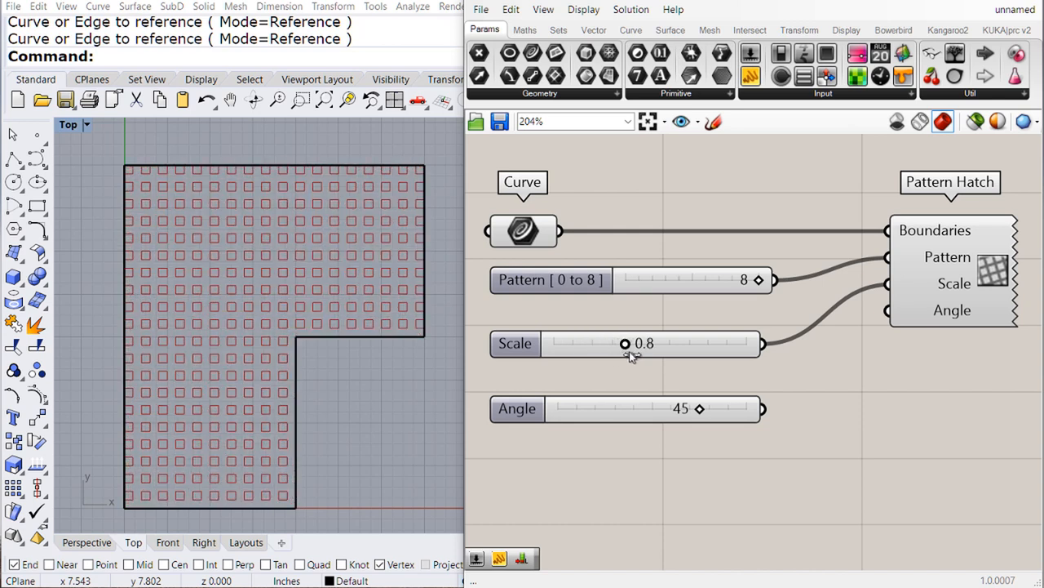
{"action": "left_click_drag", "start_coordinate": [625, 342], "coordinate": [644, 343]}
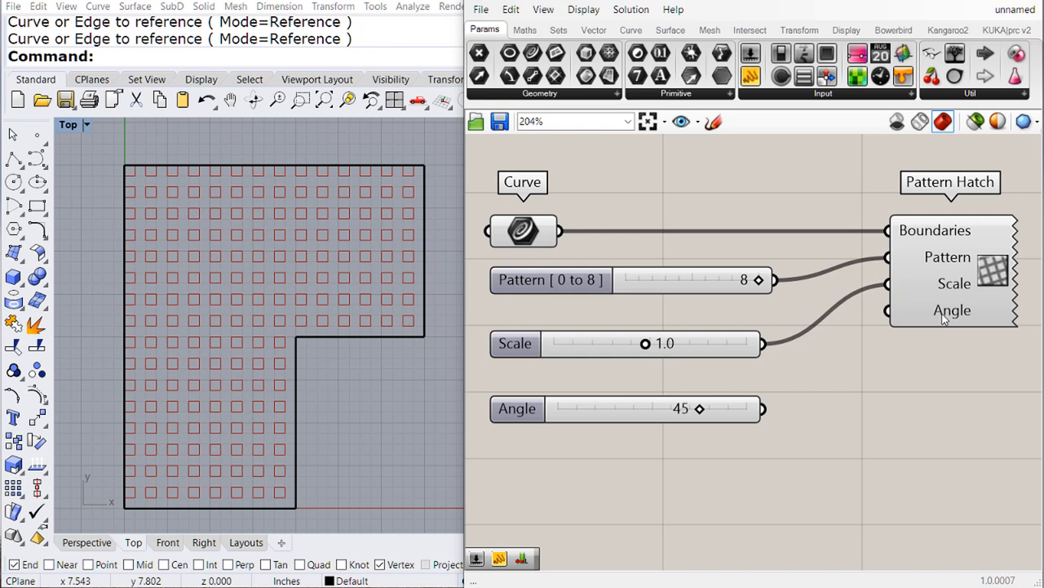
- Switch the Pattern Hatch Angle input to Degrees
{"action": "right_click", "coordinate": [953, 310]}
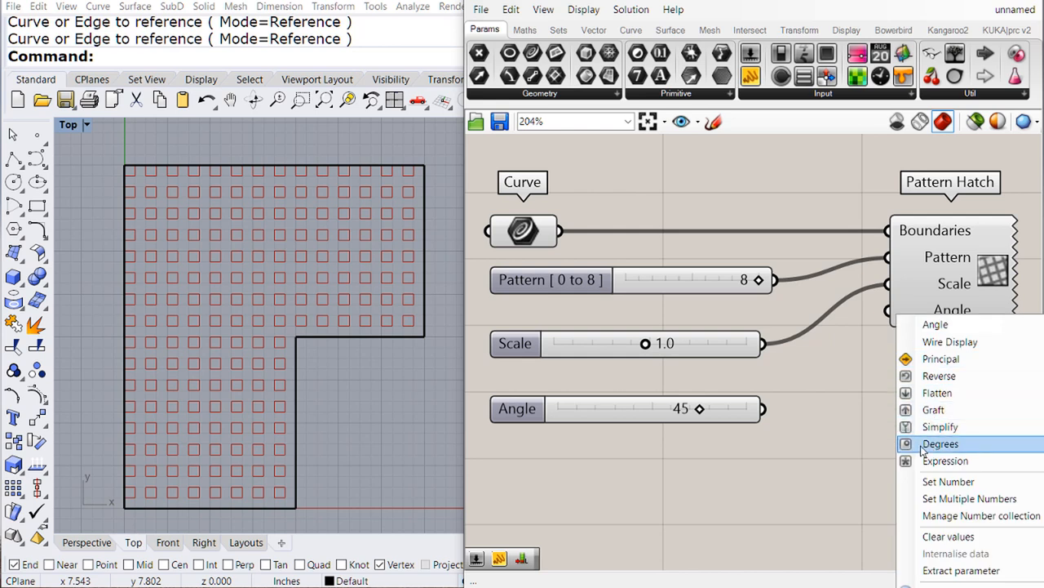
{"action": "left_click", "coordinate": [940, 444]}
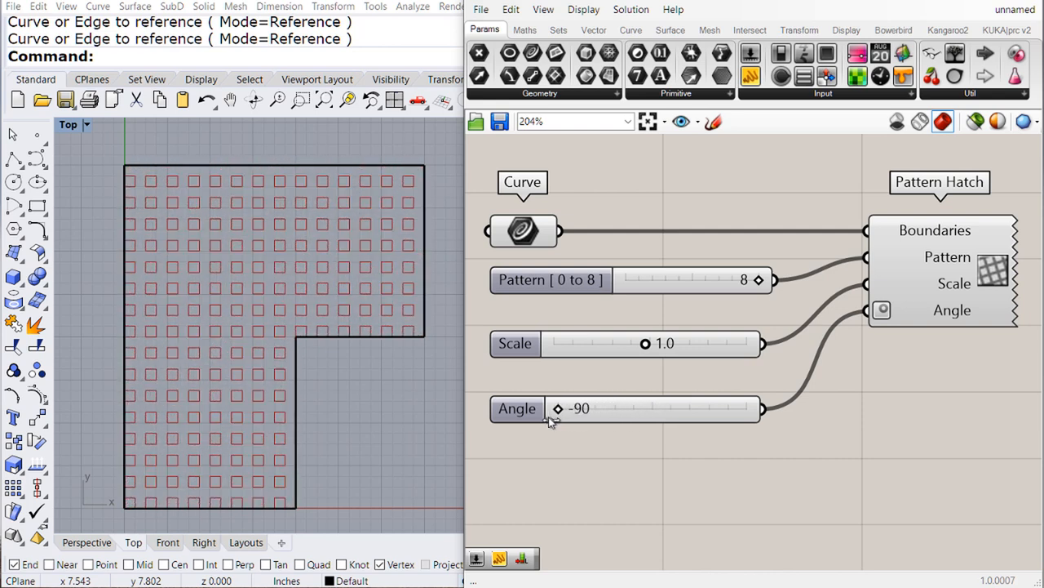
- Rotate the hatch through 6, 90 and 40 degrees, settling at 45
{"action": "left_click_drag", "start_coordinate": [558, 408], "coordinate": [660, 408]}
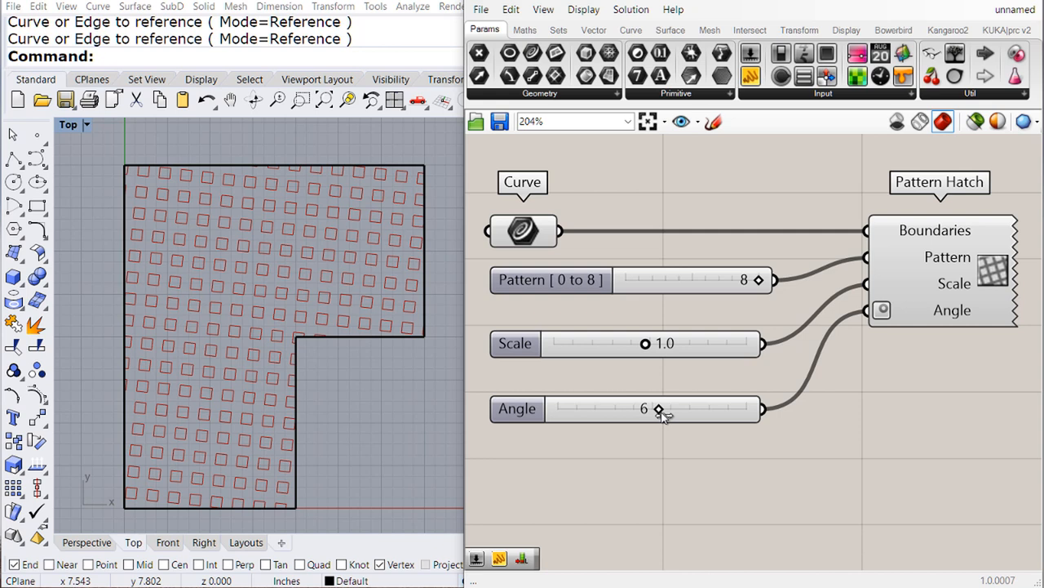
{"action": "left_click_drag", "start_coordinate": [660, 408], "coordinate": [764, 408]}
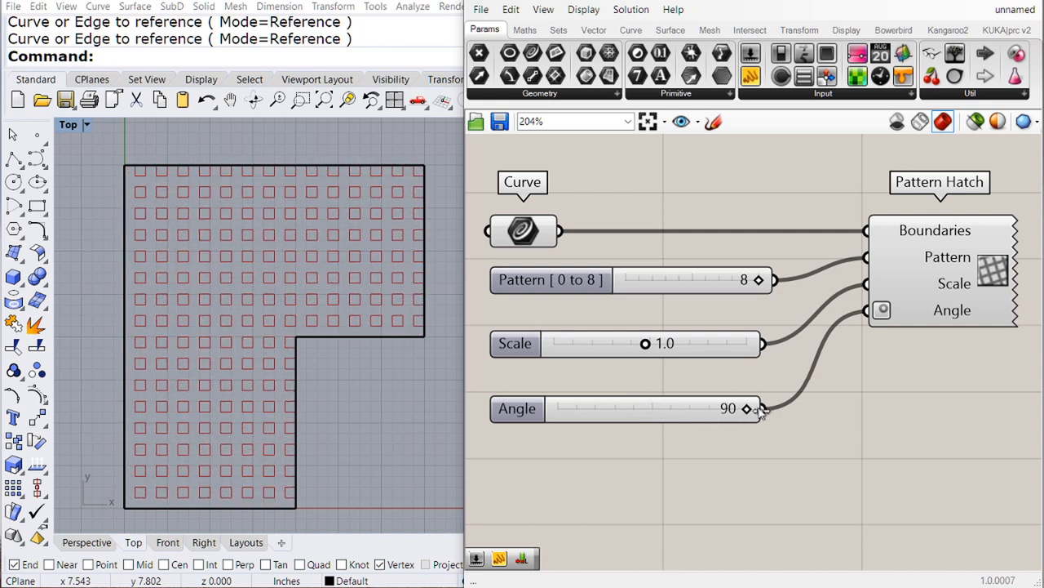
{"action": "left_click_drag", "start_coordinate": [747, 408], "coordinate": [693, 408]}
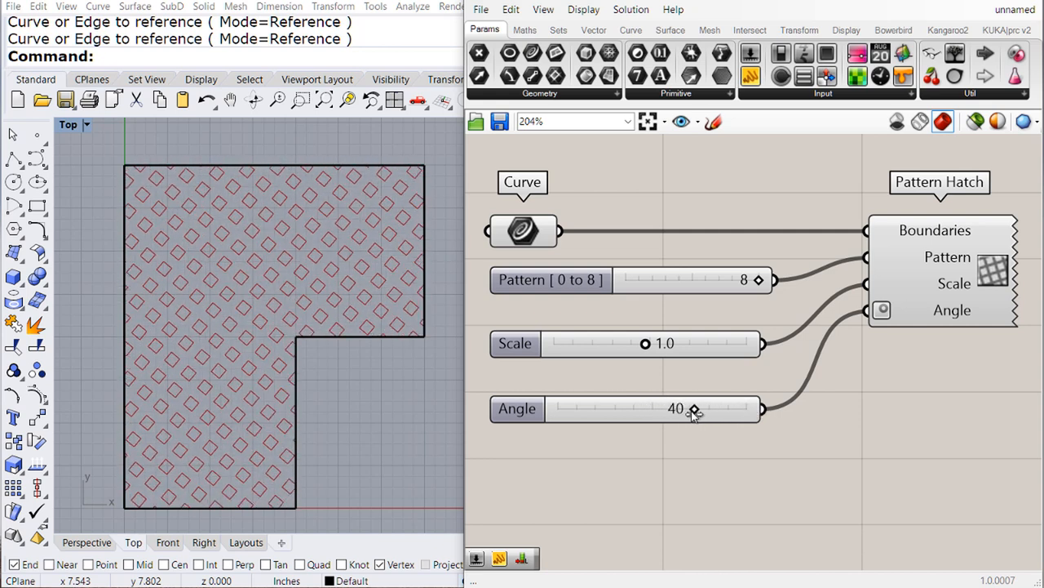
{"action": "left_click_drag", "start_coordinate": [695, 408], "coordinate": [698, 408]}
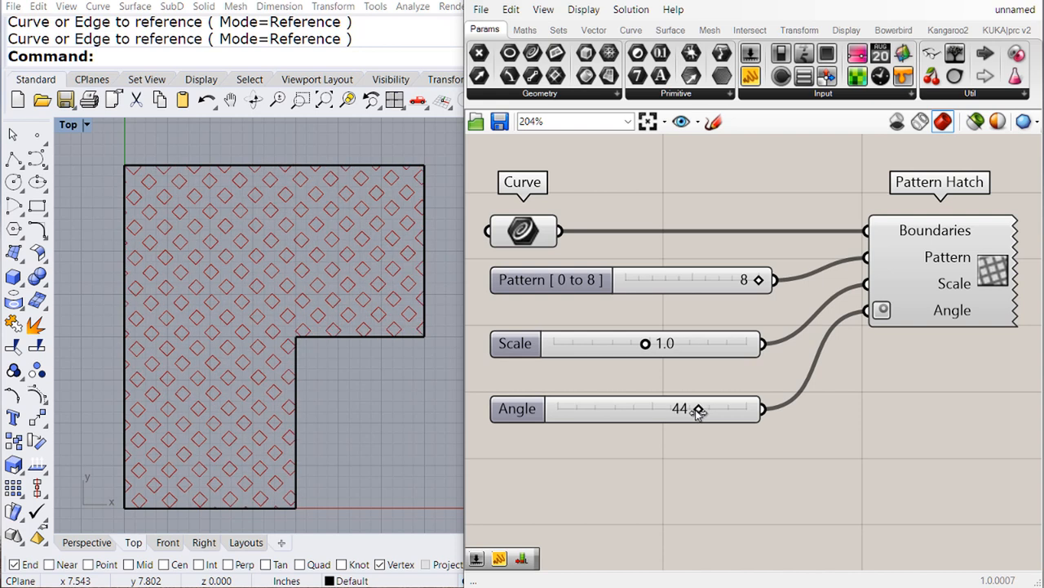
{"action": "left_click_drag", "start_coordinate": [699, 408], "coordinate": [698, 408]}
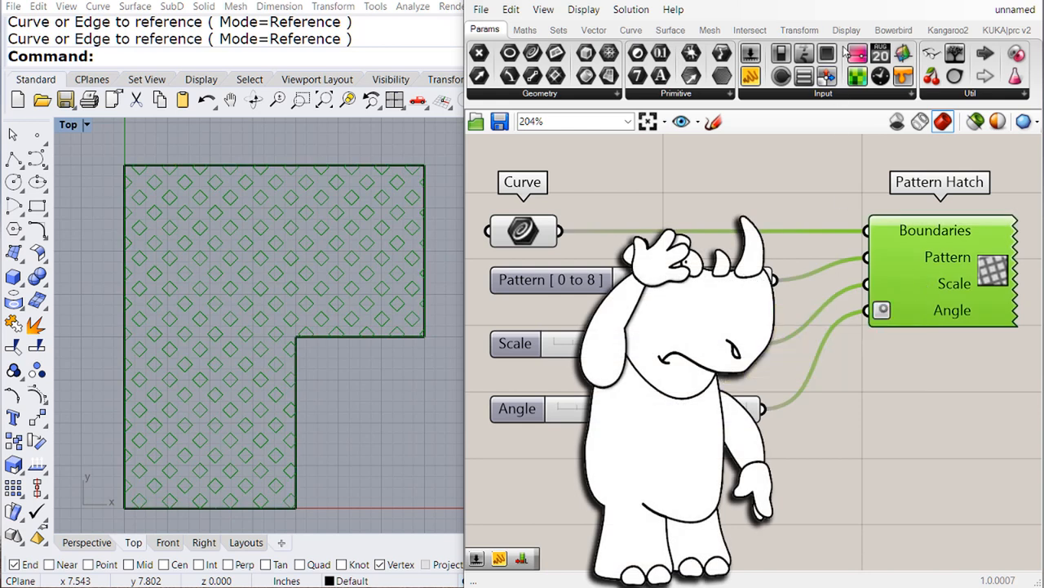
- Expand the Display tab's Dimensions panel showing the Pattern Hatch component
{"action": "left_click", "coordinate": [846, 29]}
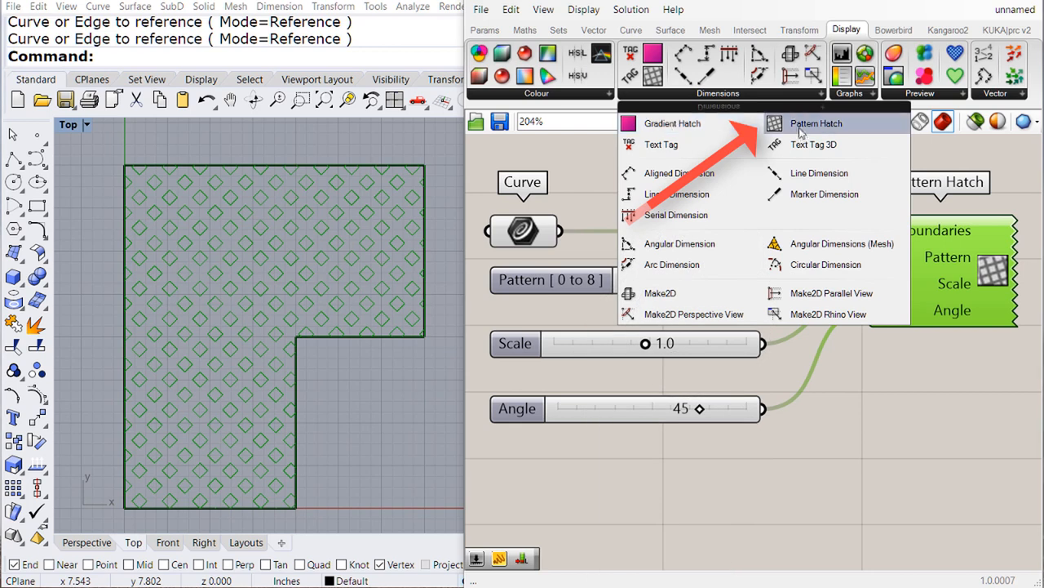
{"action": "mouse_move", "coordinate": [816, 131]}
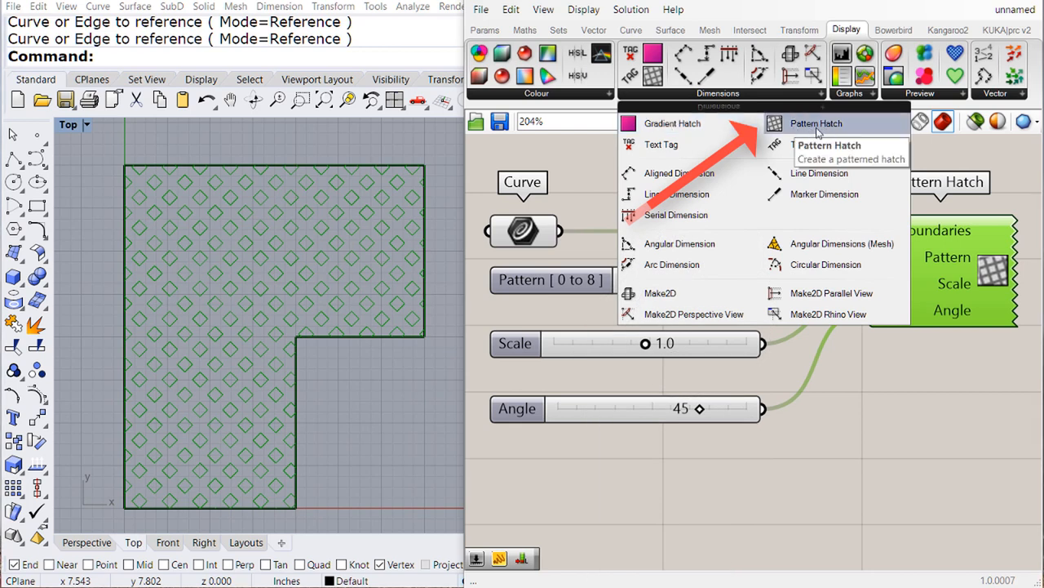